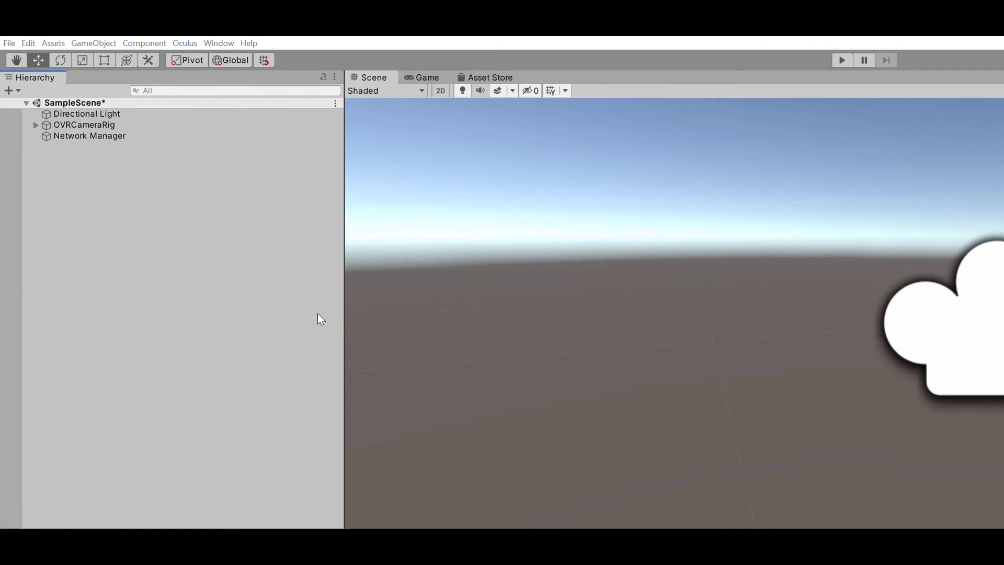
mouse_move(10, 42)
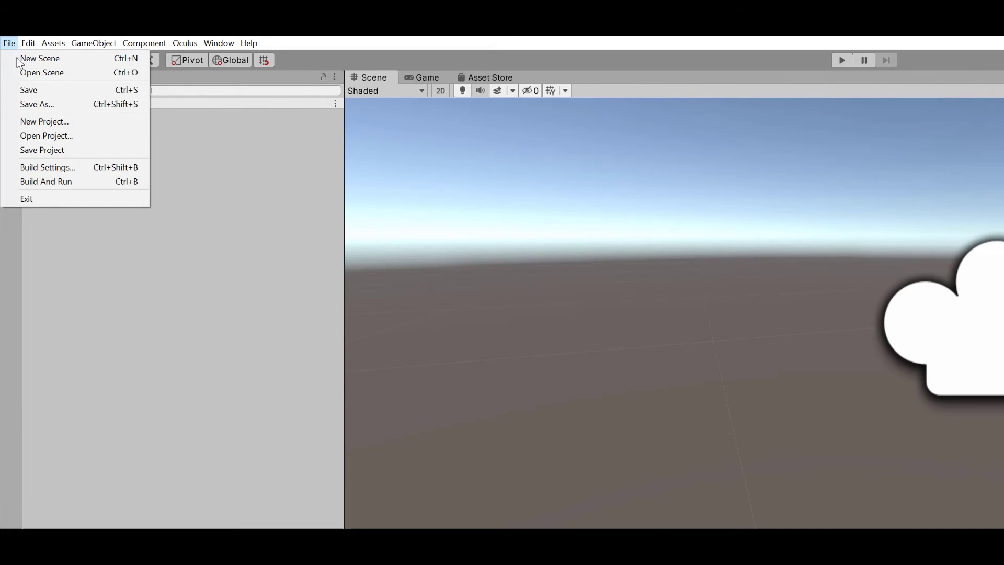
mouse_move(47, 168)
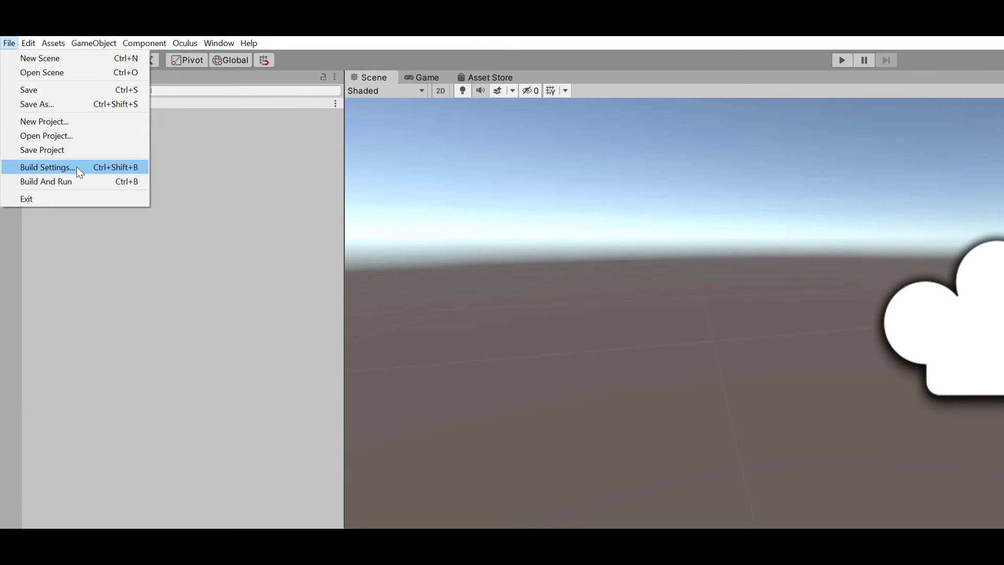
Confirm PC, Mac & Linux Standalone is the active build platform and close Build Settings
click(46, 167)
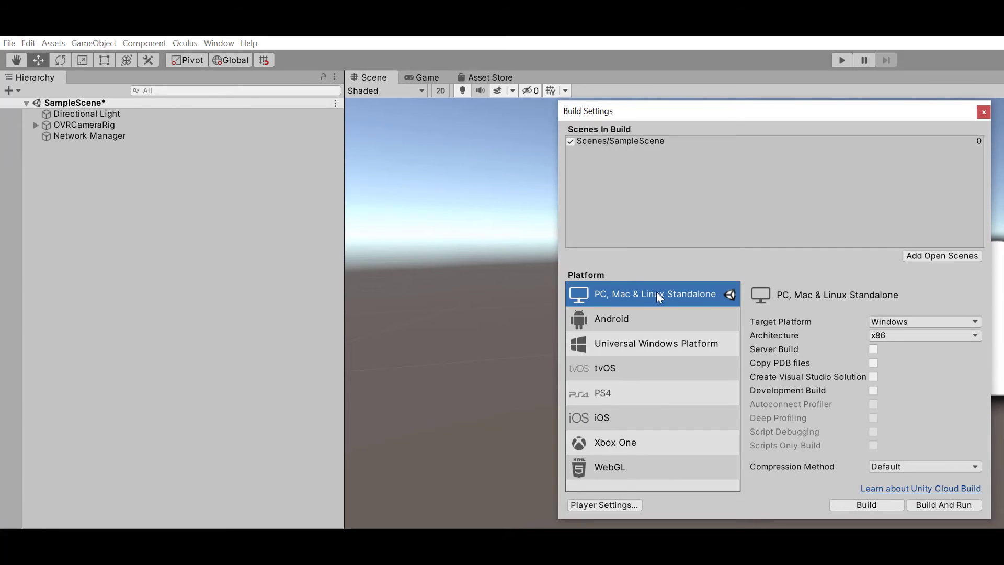
mouse_move(634, 301)
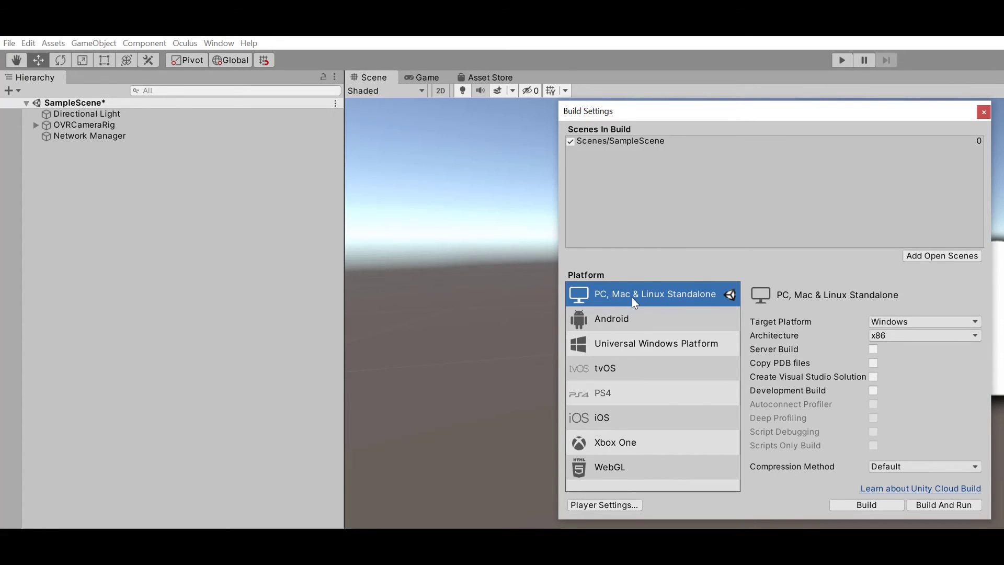
mouse_move(867, 504)
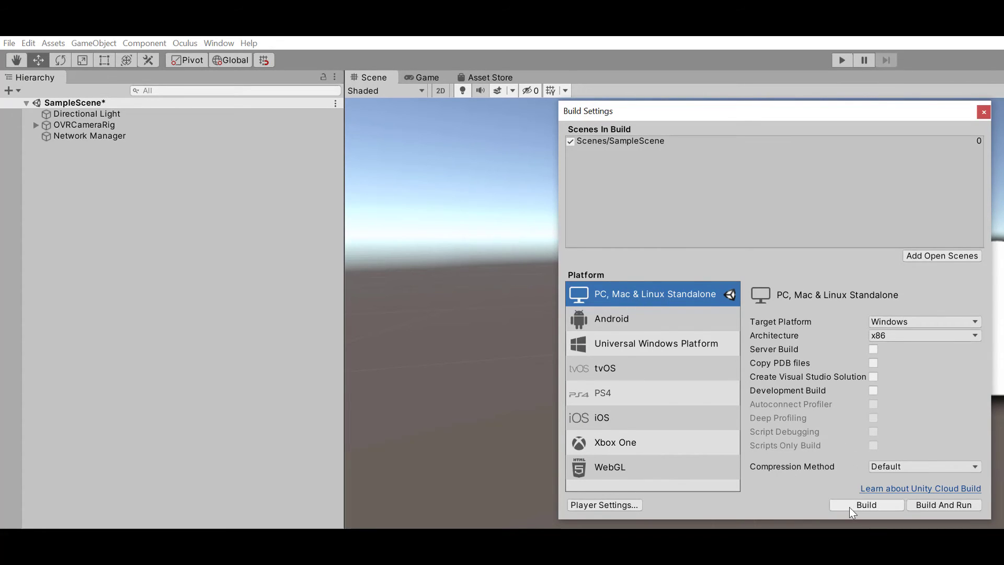
click(985, 112)
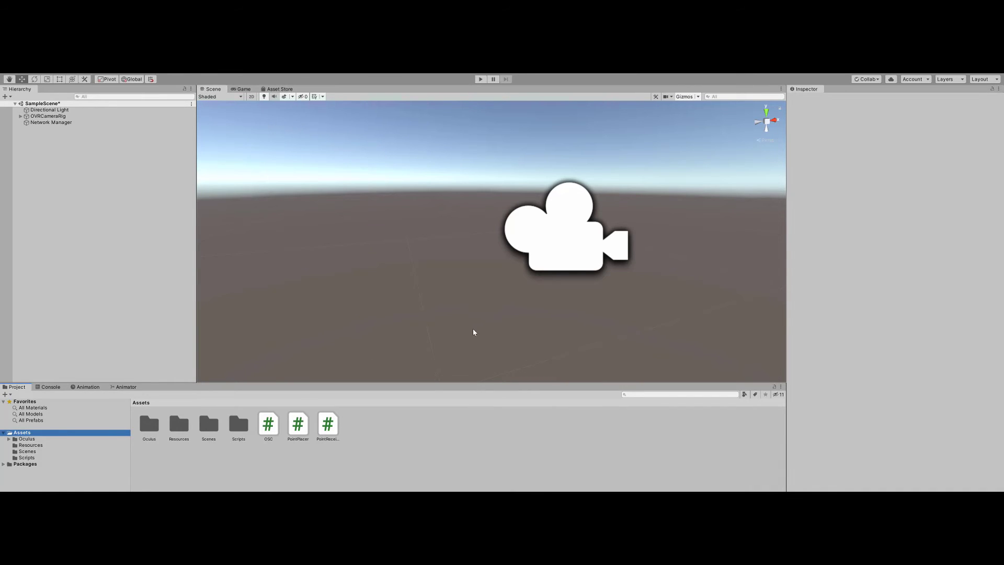
mouse_move(410, 296)
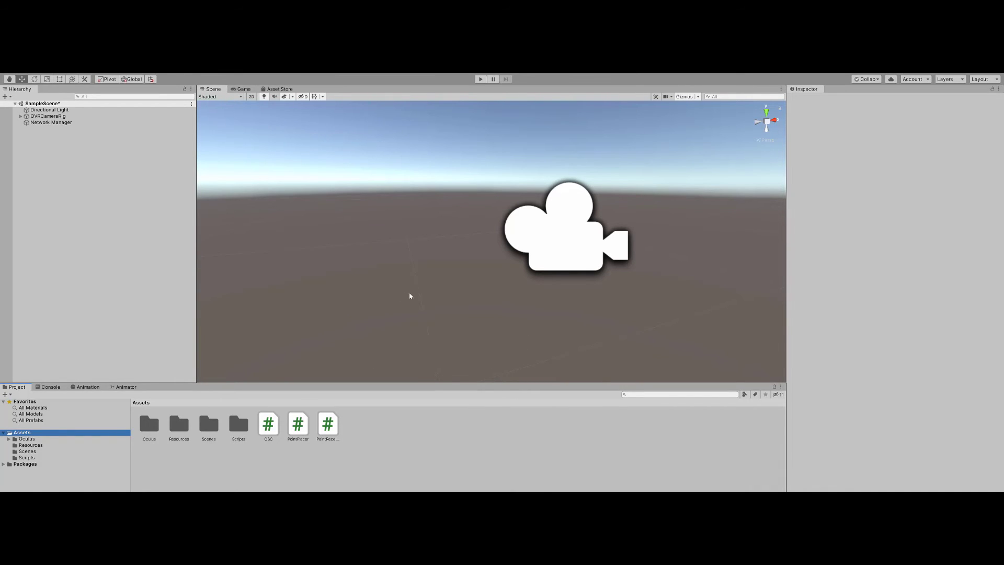
mouse_move(144, 204)
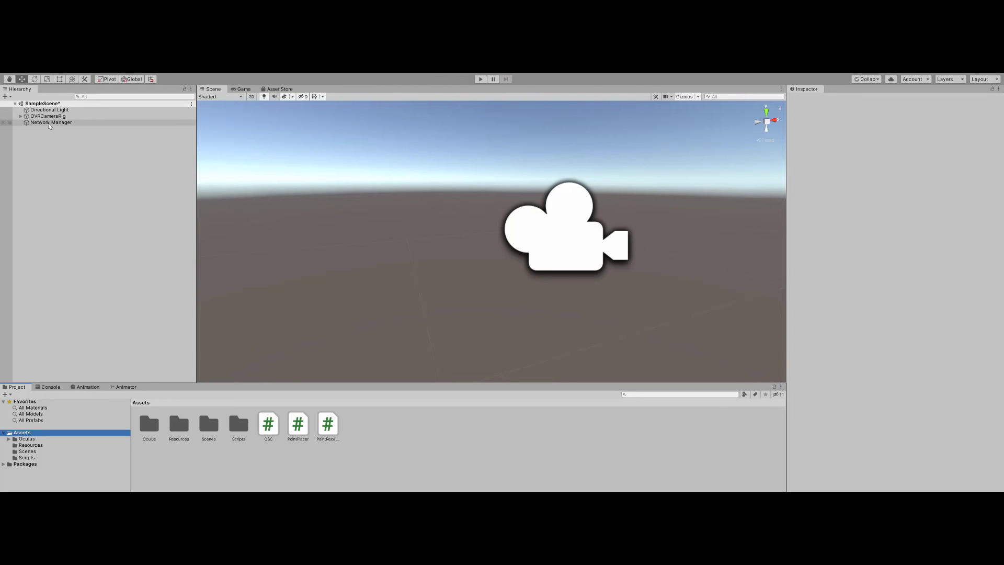
Delete the Network Manager object from SampleScene's Hierarchy
click(50, 123)
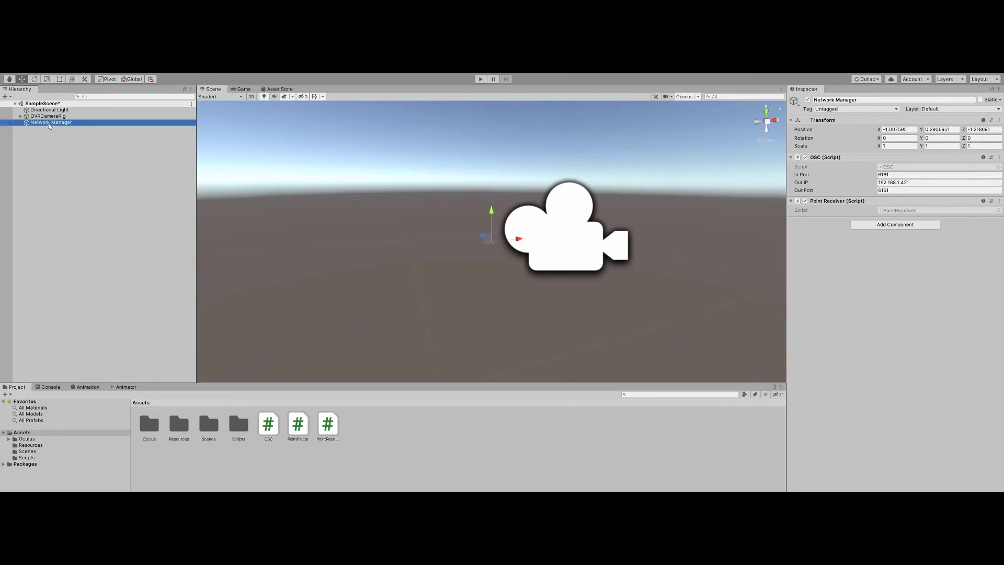
right_click(50, 123)
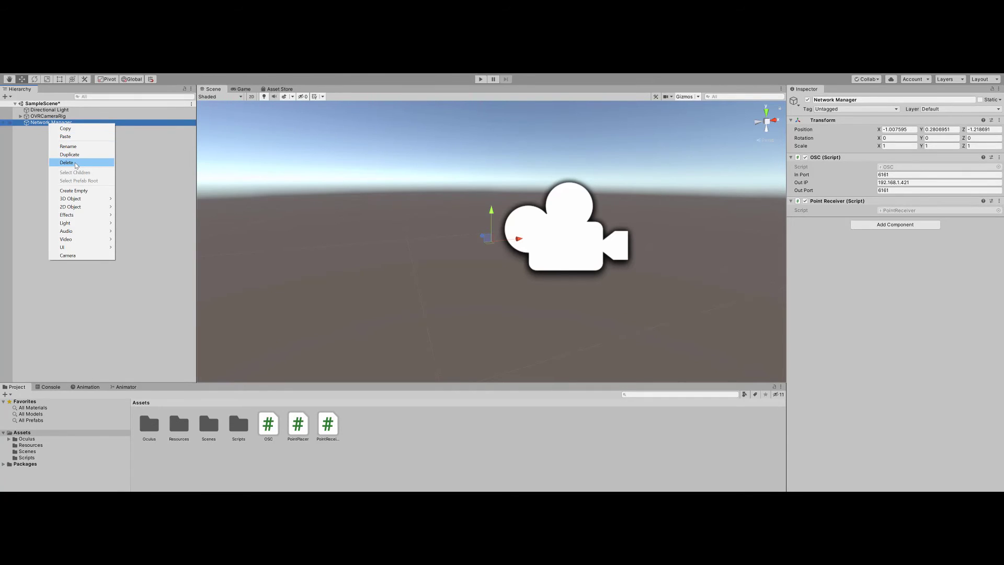
click(66, 162)
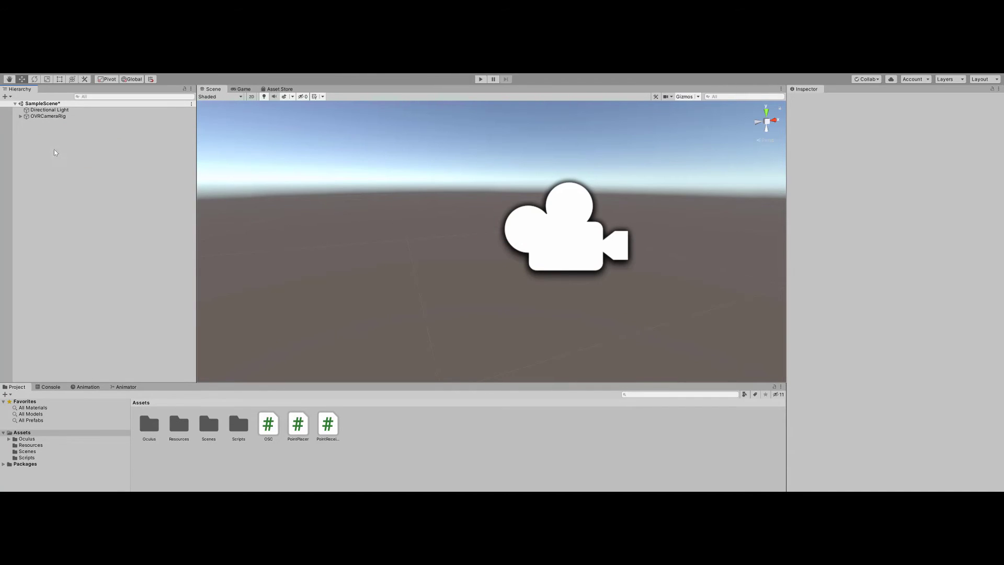
Reach RightHandAnchor under OVRCameraRig > TrackingSpace and bring up its Point Placer component options
click(49, 116)
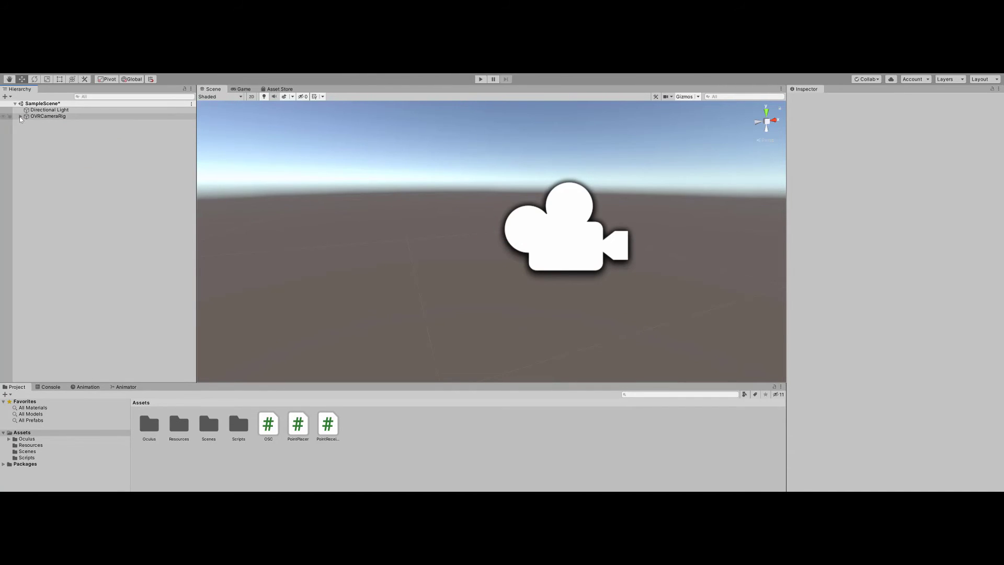
click(21, 116)
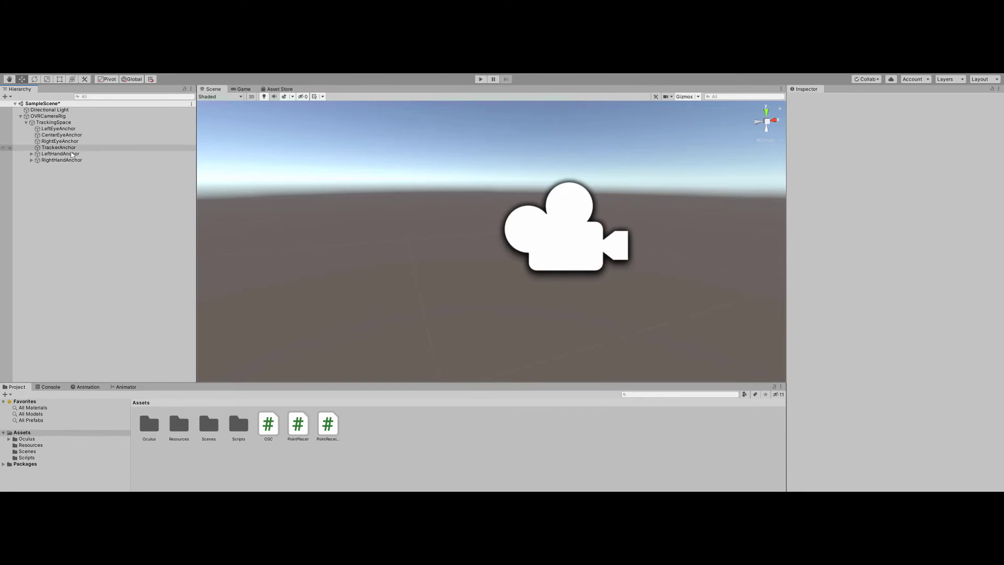
click(60, 160)
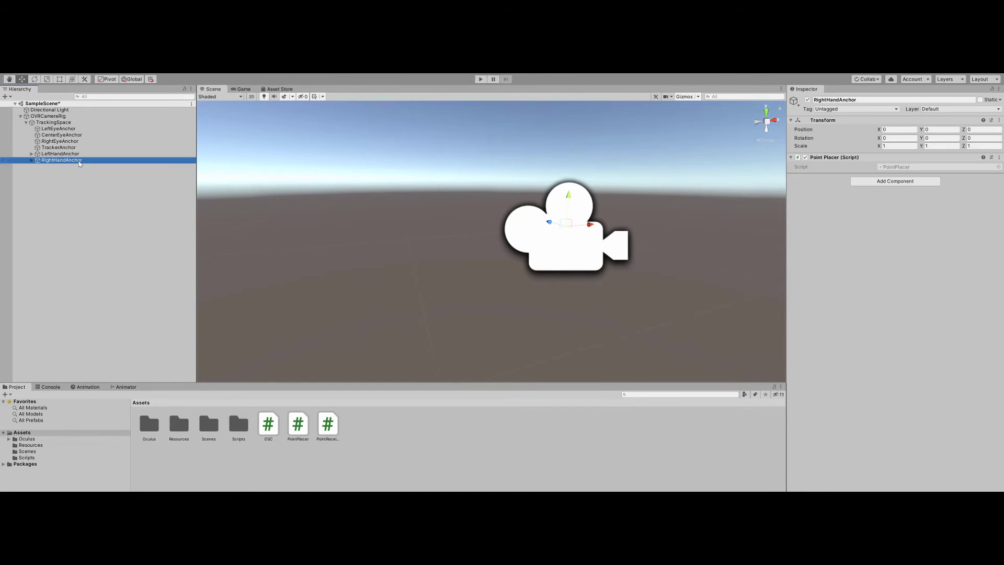
mouse_move(980, 181)
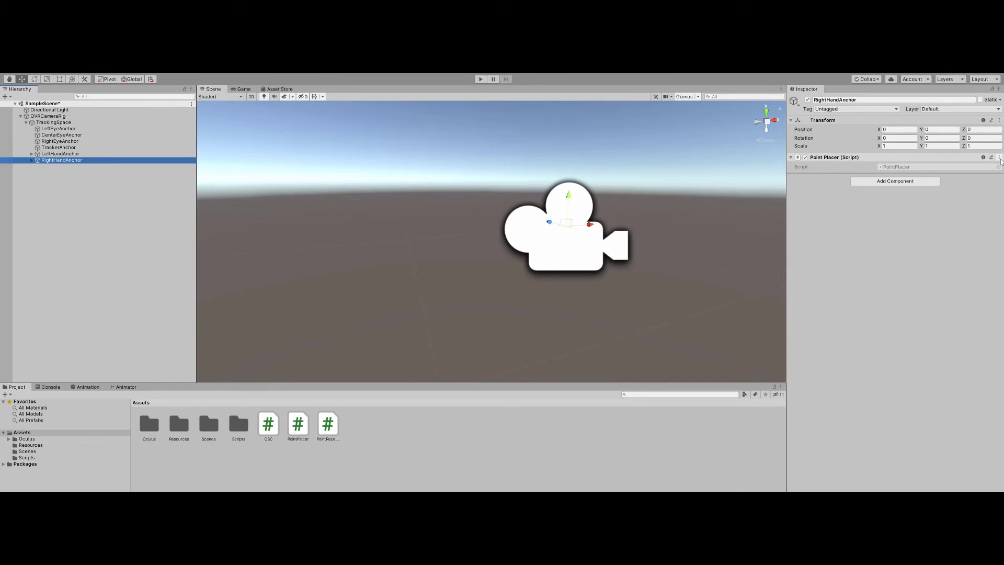
click(994, 158)
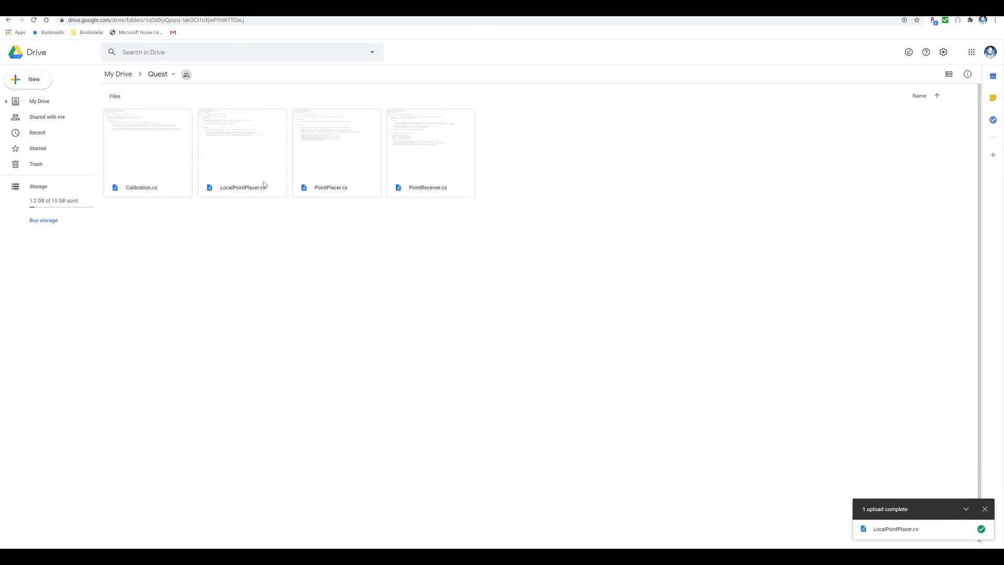
Download LocalPointPlacer.cs from the Google Drive Quest folder
right_click(242, 152)
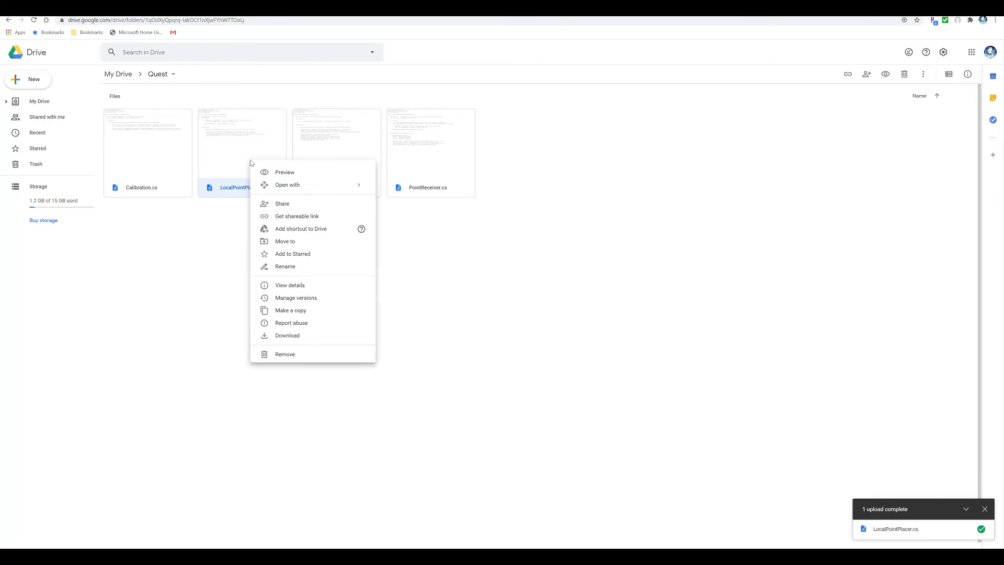
click(173, 432)
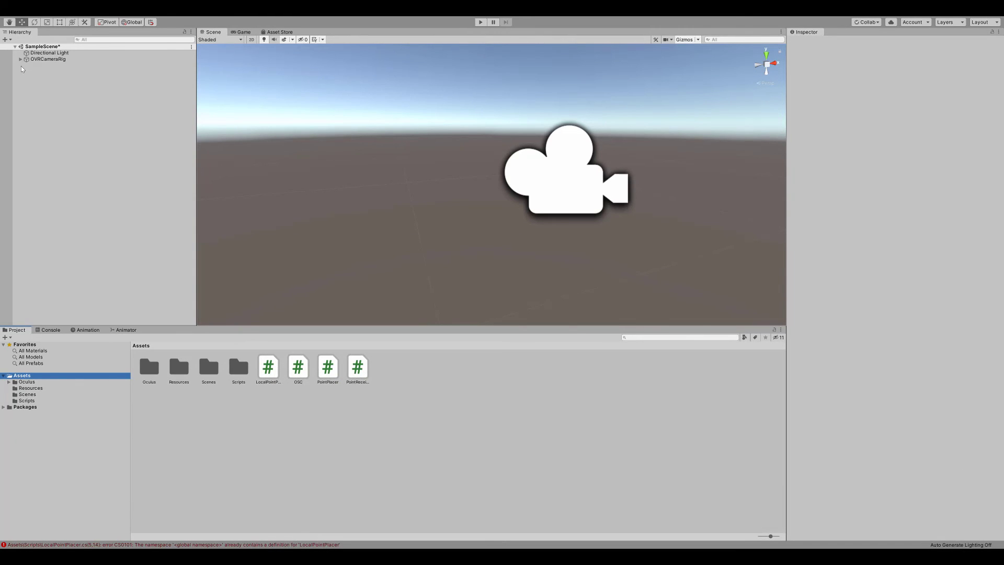
Inspect RightHandAnchor showing only its Transform, and the LocalPointPlacer asset in Assets
click(26, 59)
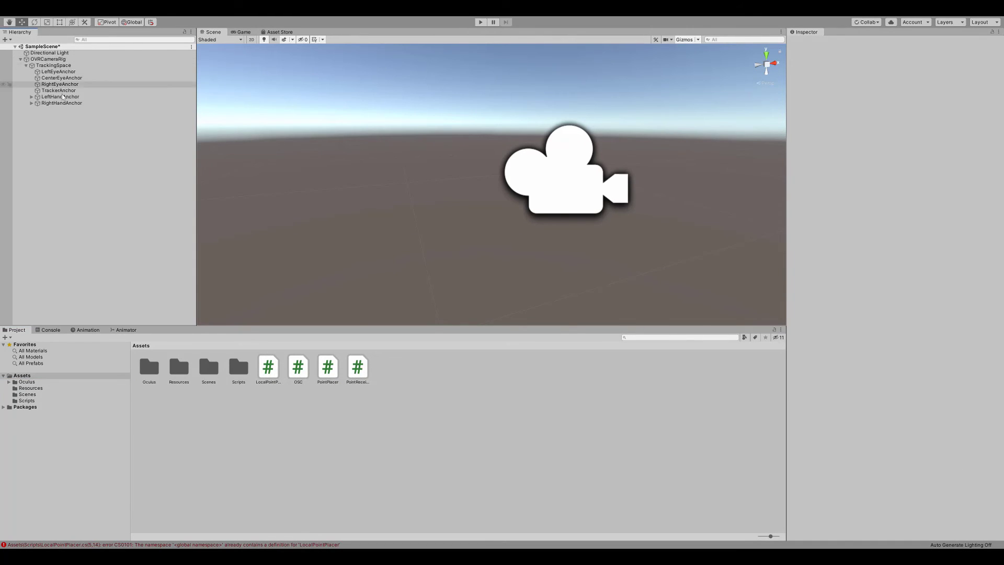
click(62, 102)
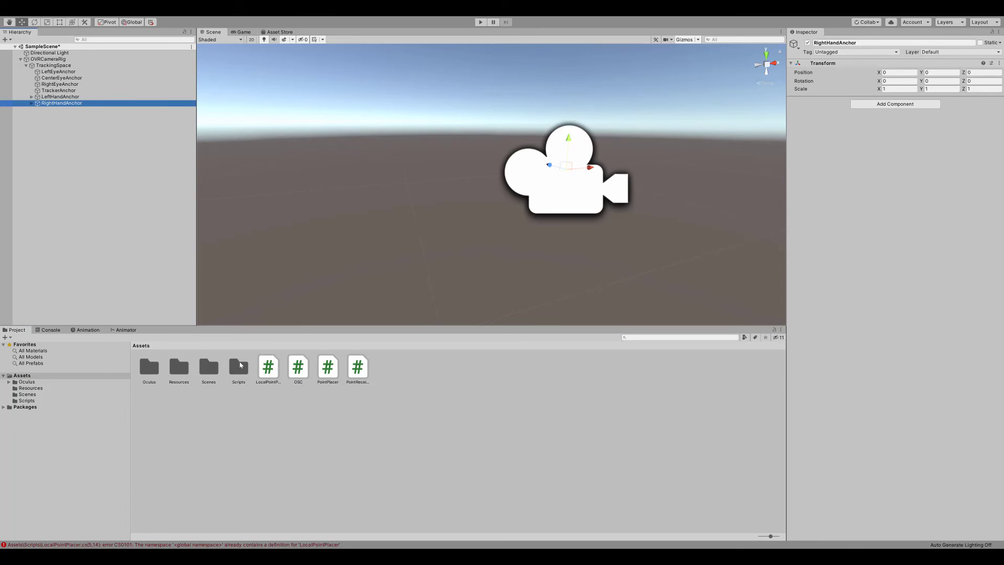
click(267, 368)
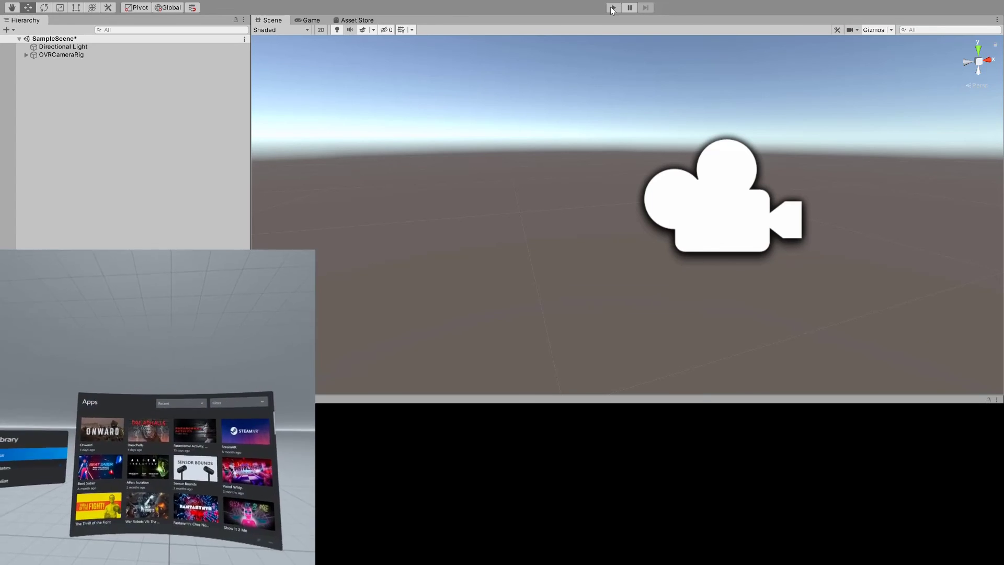
Run the scene in Play mode so it loads in the Quest headset via Link
click(610, 7)
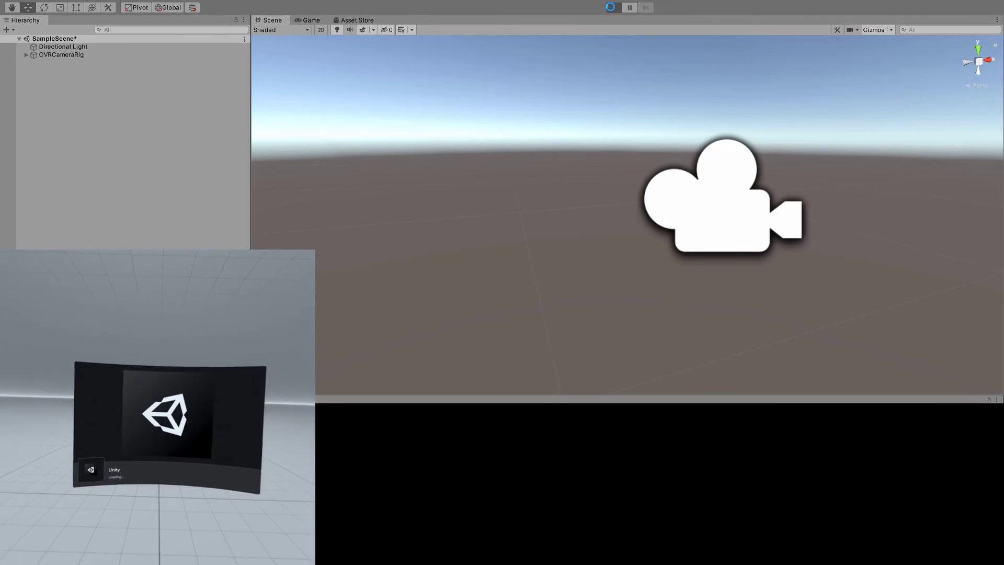